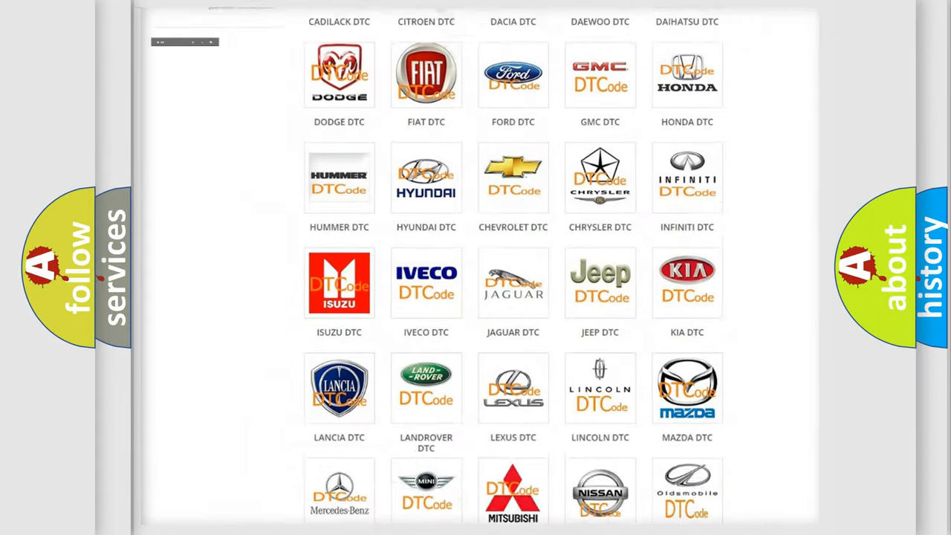
# - Open the FIAT DTC code list from the categories and scroll to its footer
pyautogui.scroll(3)
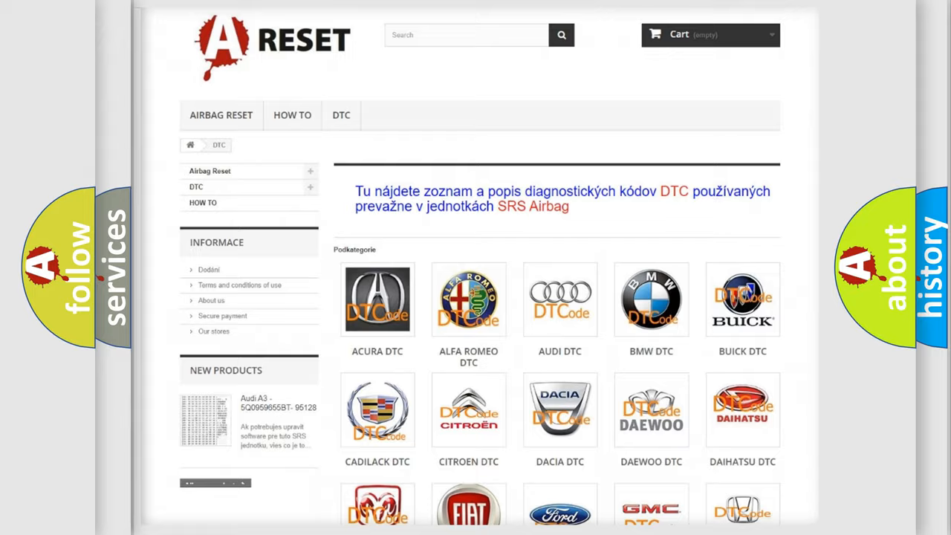
pyautogui.scroll(-3)
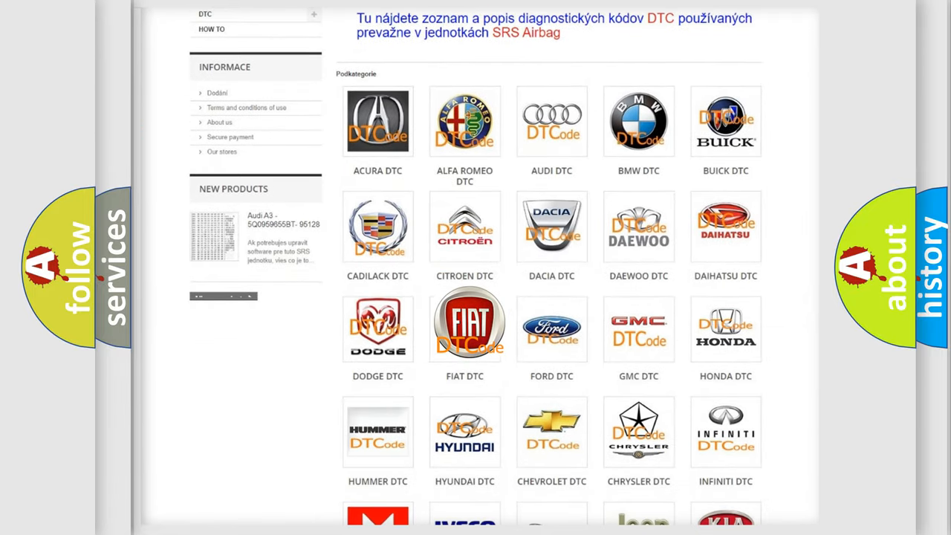
pyautogui.click(464, 323)
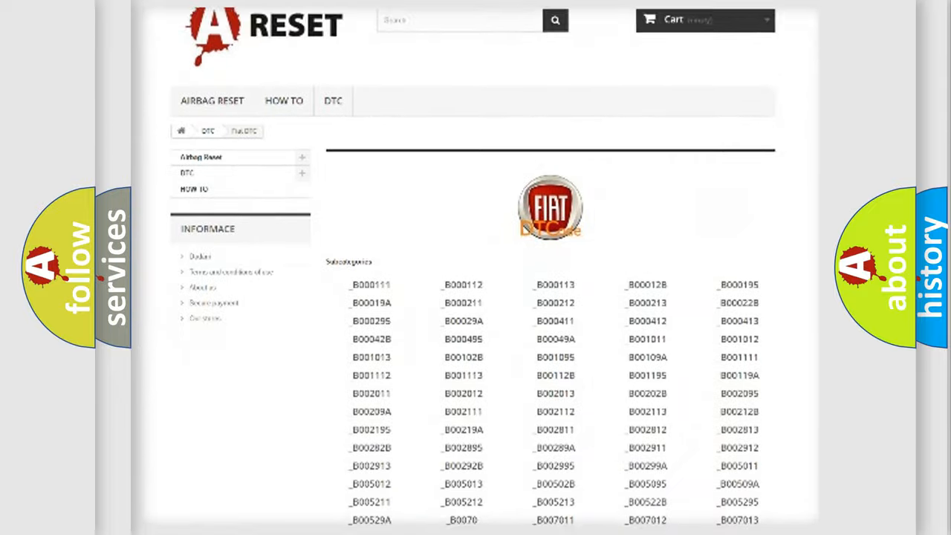
pyautogui.scroll(-3)
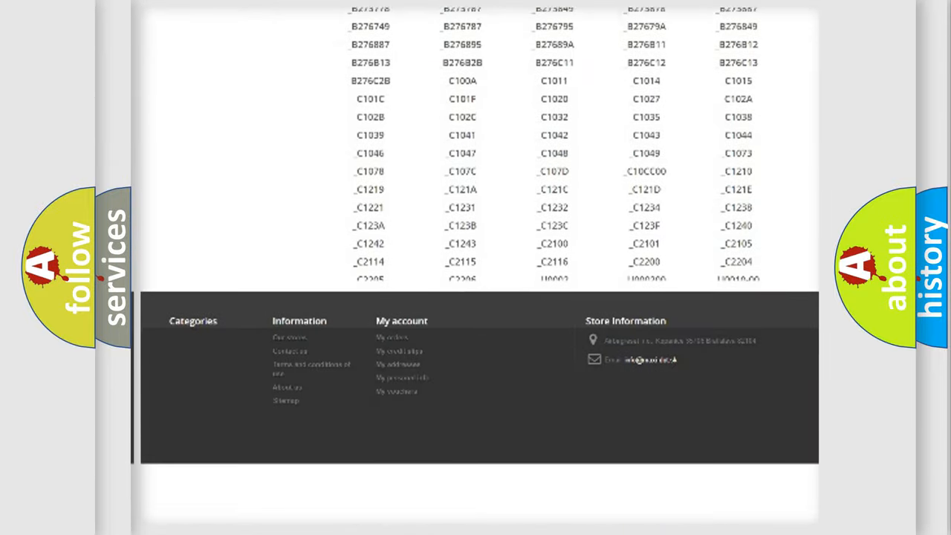